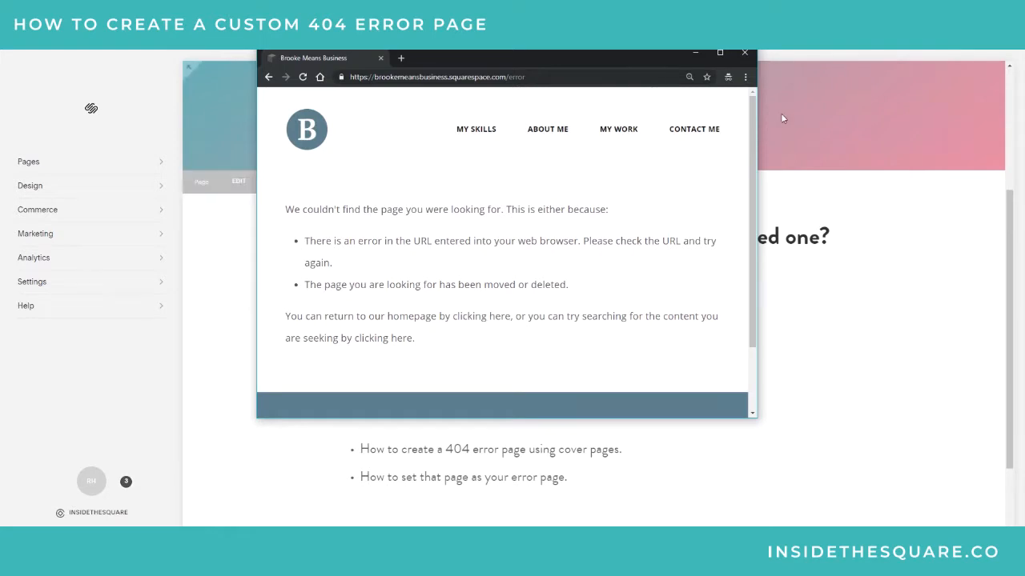
Step: Close the browser preview of Squarespace's default 404 page to return to the editor
left_click(743, 53)
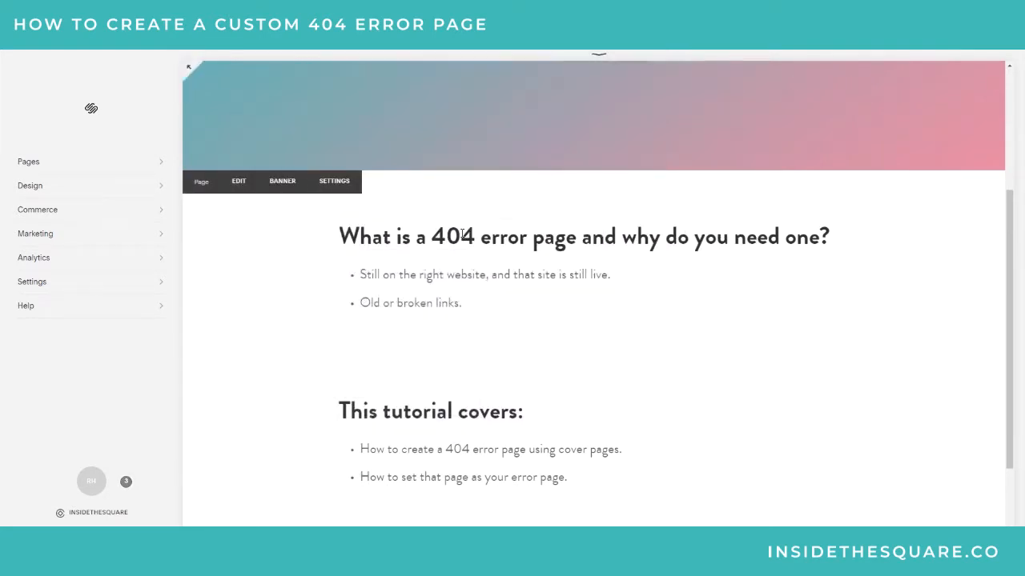
mouse_move(118, 173)
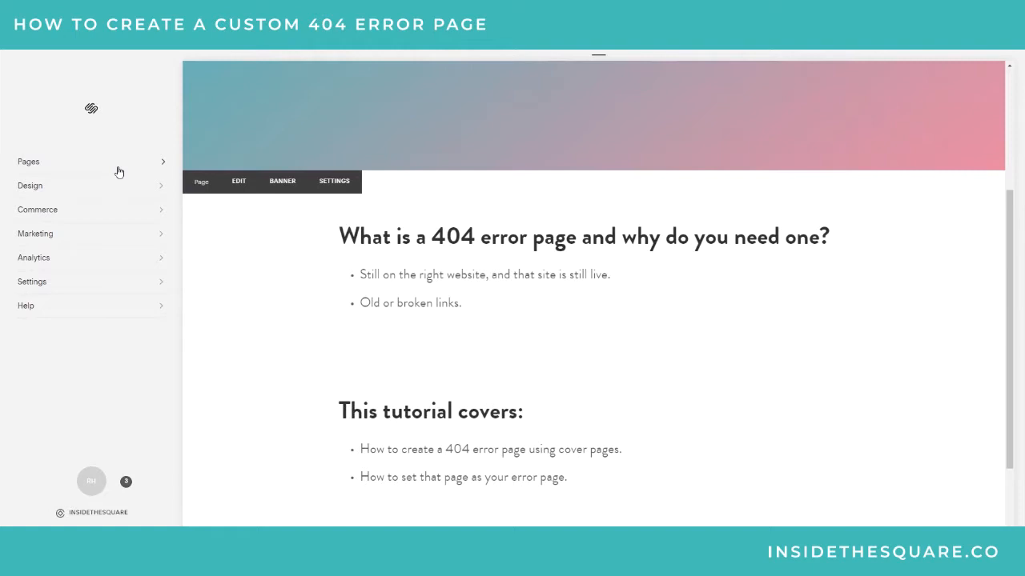
Step: Go to the site's Pages list to start adding the 404 Error Page cover page
left_click(28, 160)
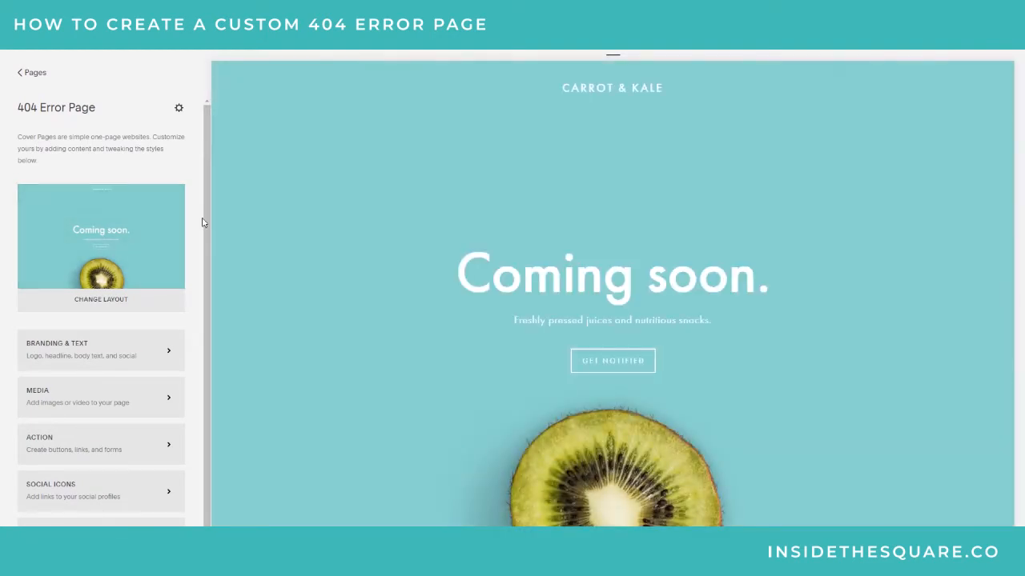
mouse_move(285, 320)
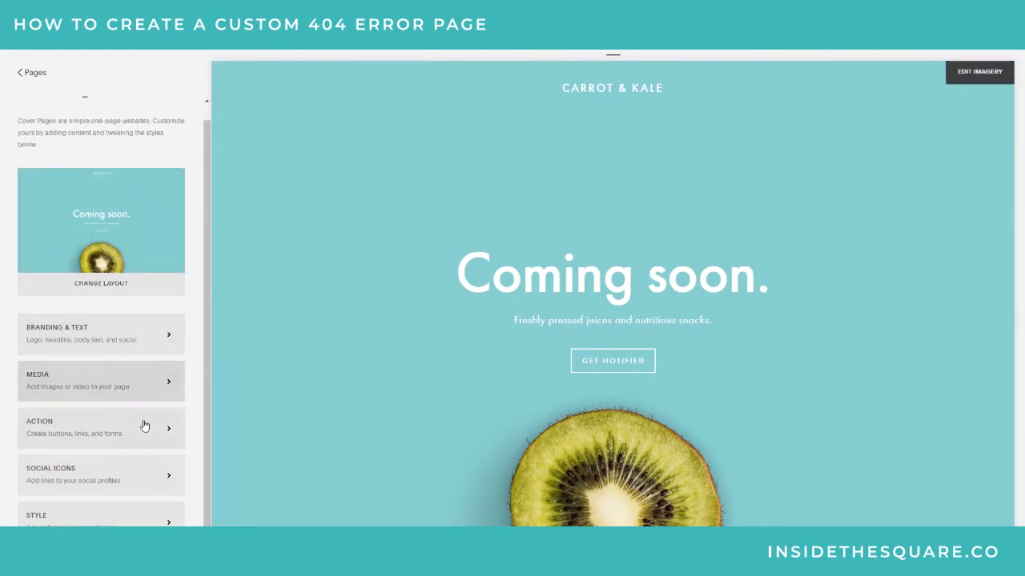
mouse_move(183, 336)
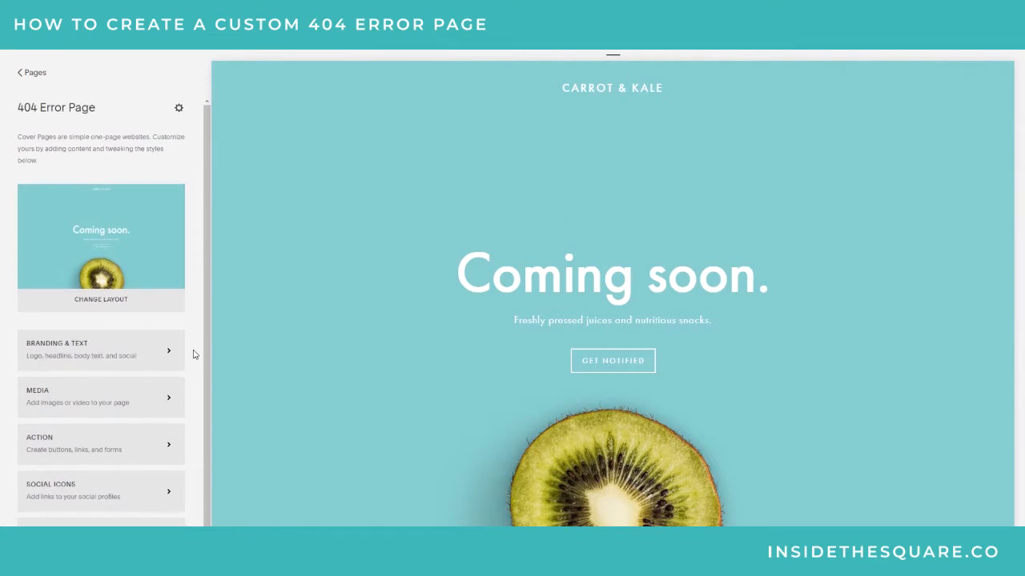
mouse_move(579, 221)
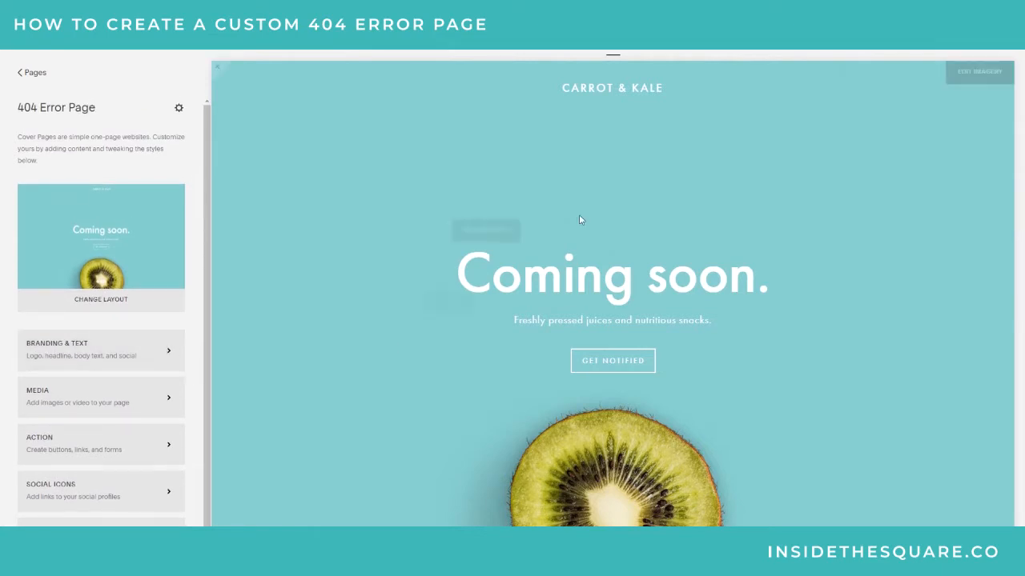
Step: Set branding to 'Brand or Website Name', headline 'Oops.', body 'This is not the page you are looking for.' and save
left_click(99, 350)
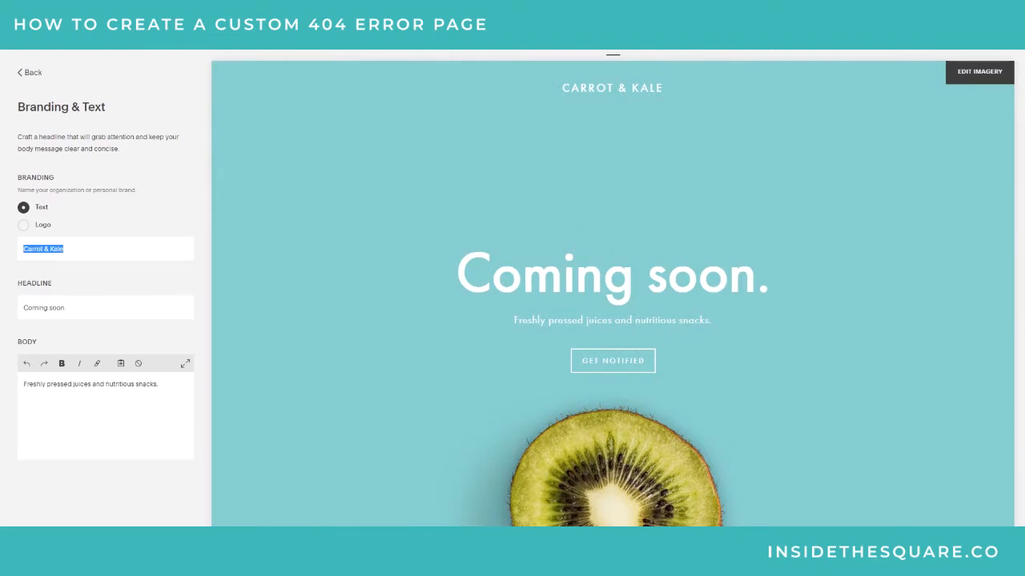
type("Brand or Website Name")
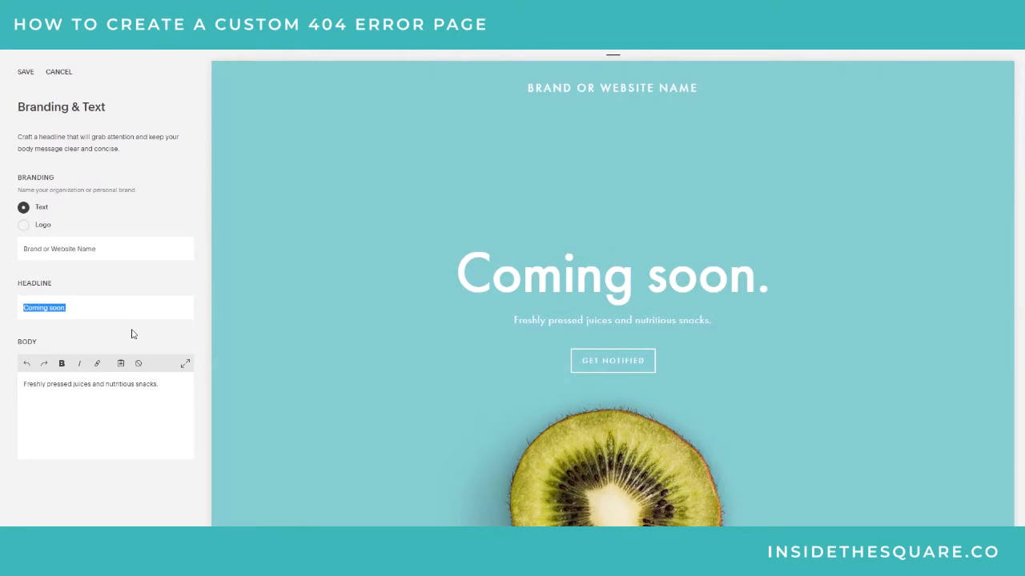
type("Oops")
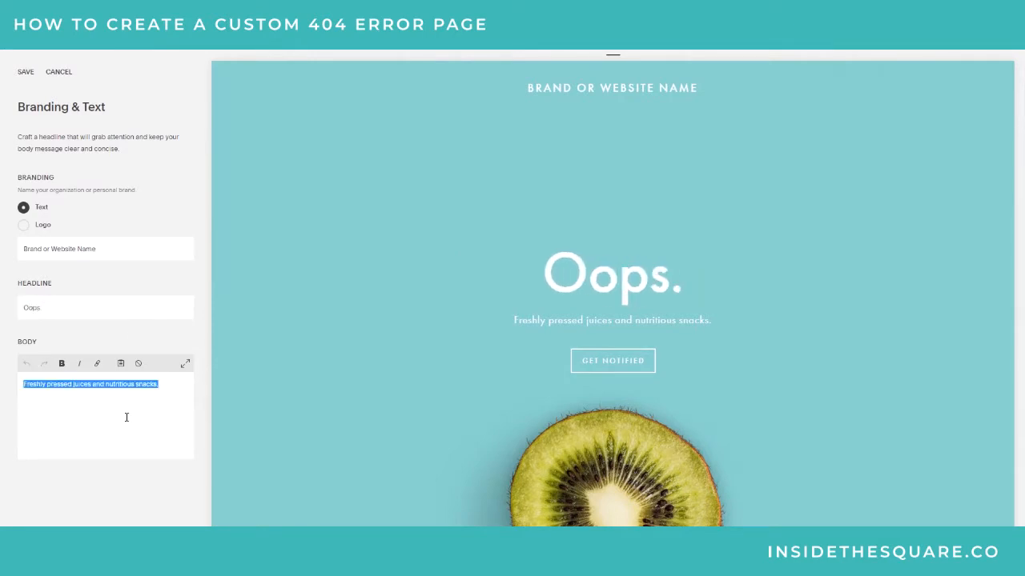
type("This is not the page you are looking for.")
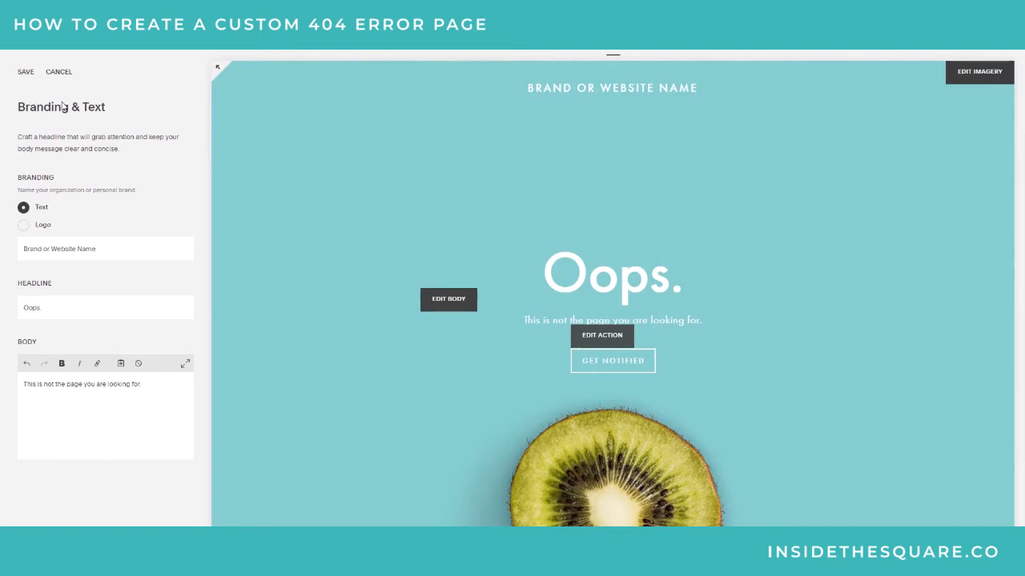
left_click(26, 73)
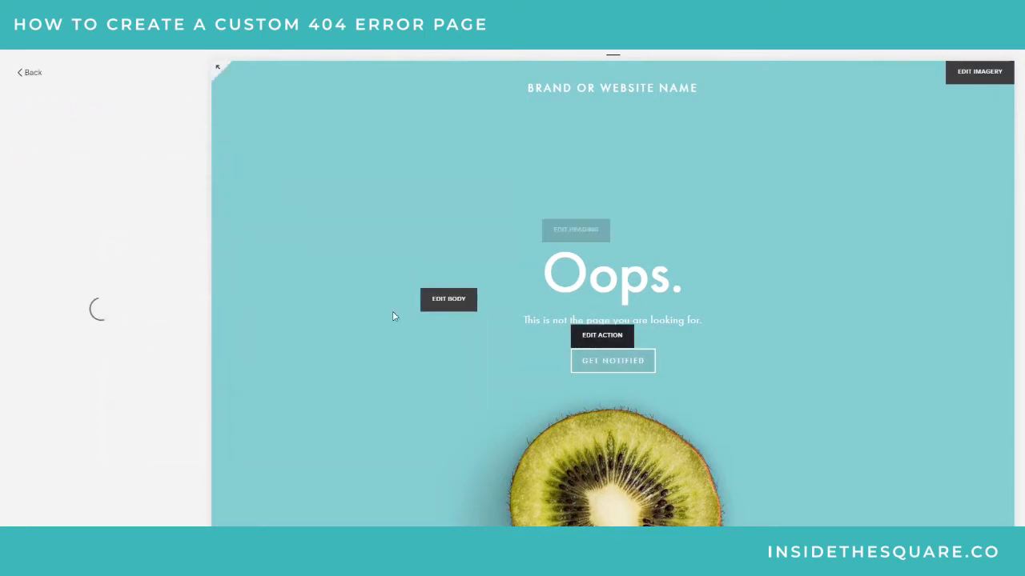
Step: Rename the cover page button to TRY AGAIN and link it to the Home page (/home)
left_click(602, 336)
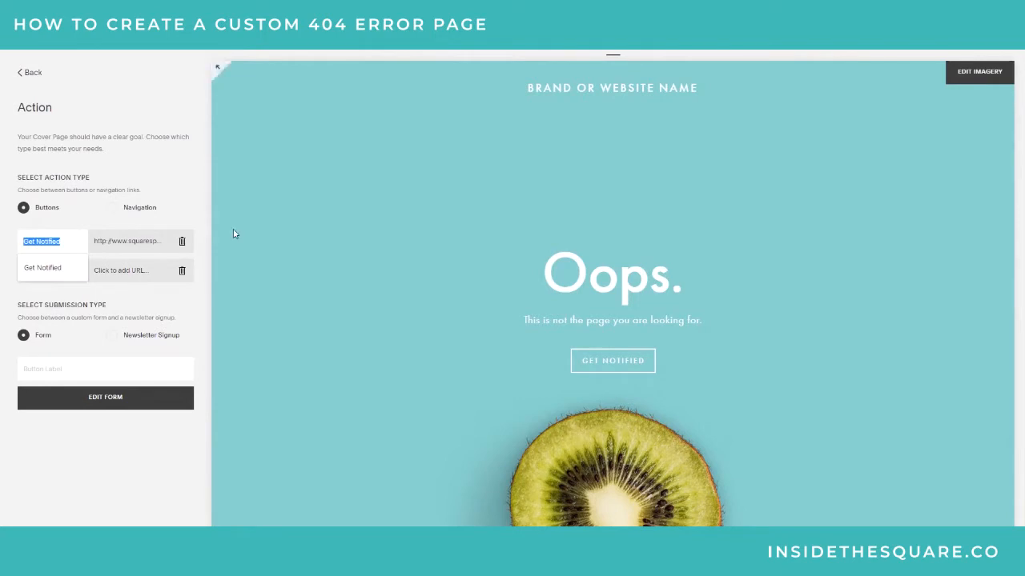
type("TRY AGAIN")
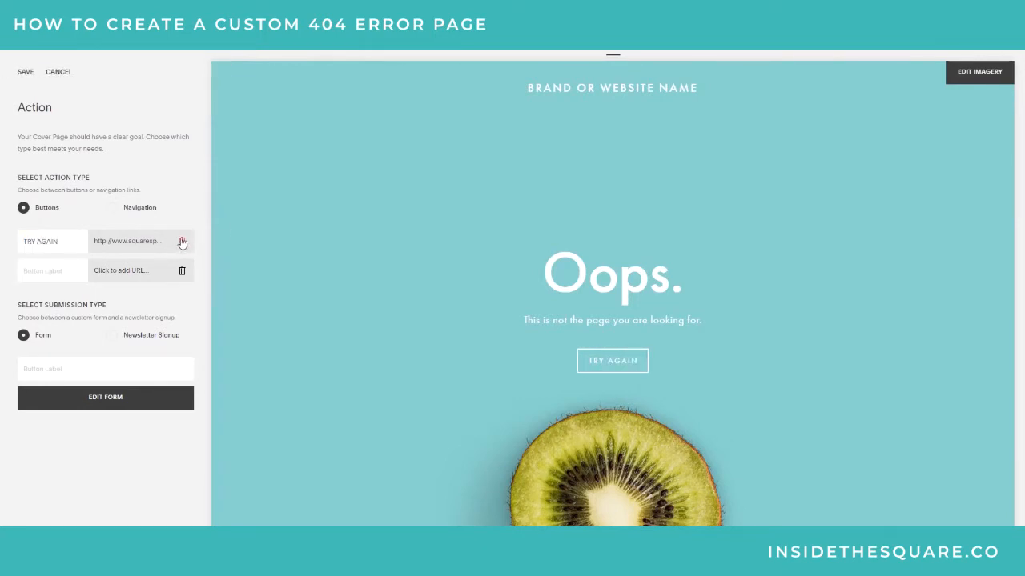
left_click(51, 241)
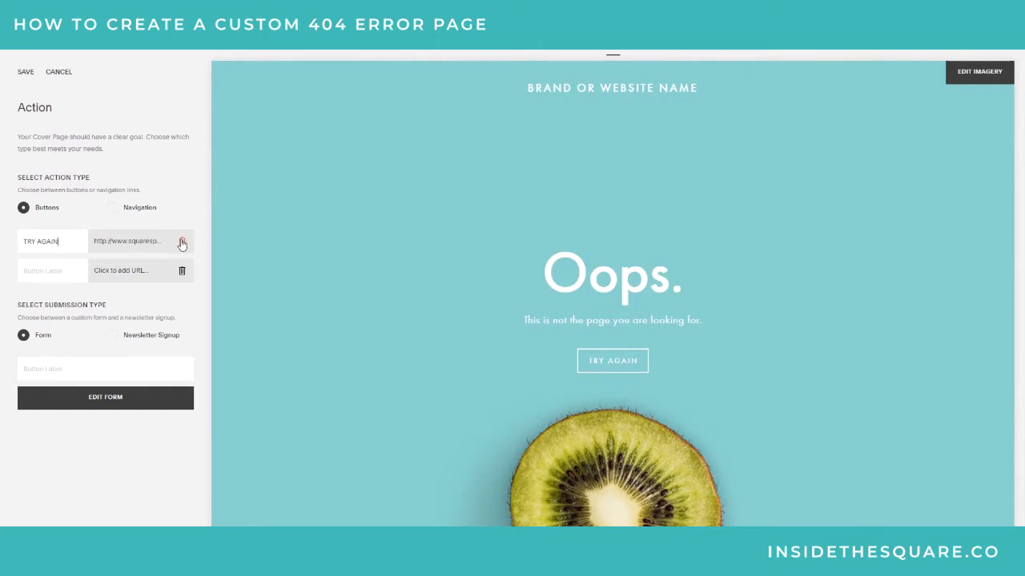
left_click(128, 240)
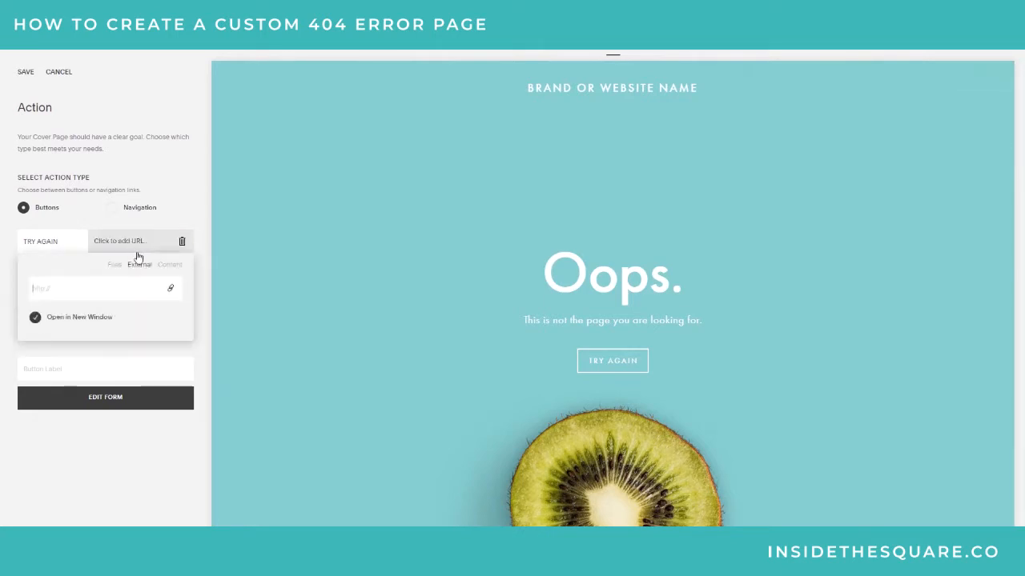
left_click(186, 264)
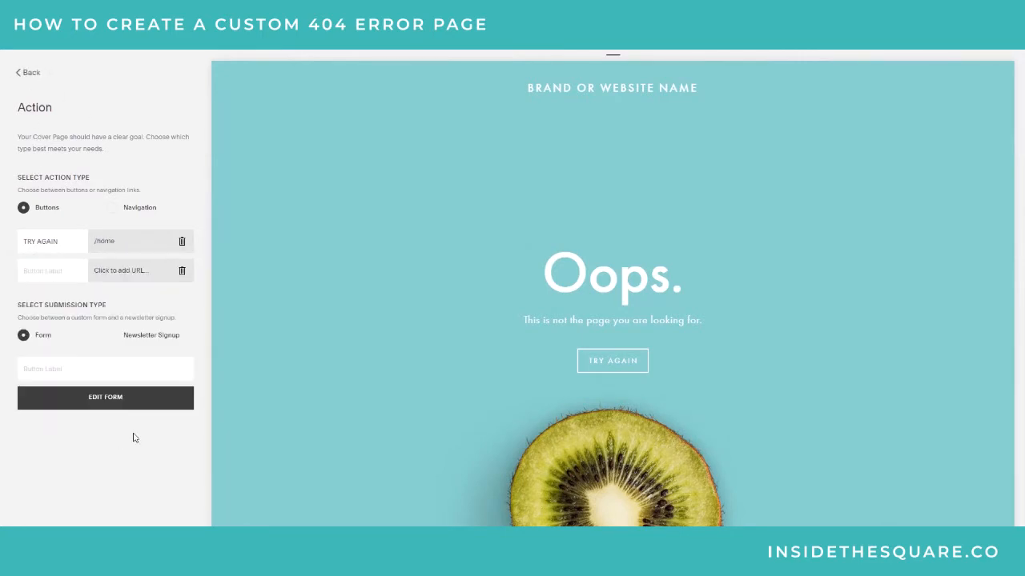
left_click(29, 72)
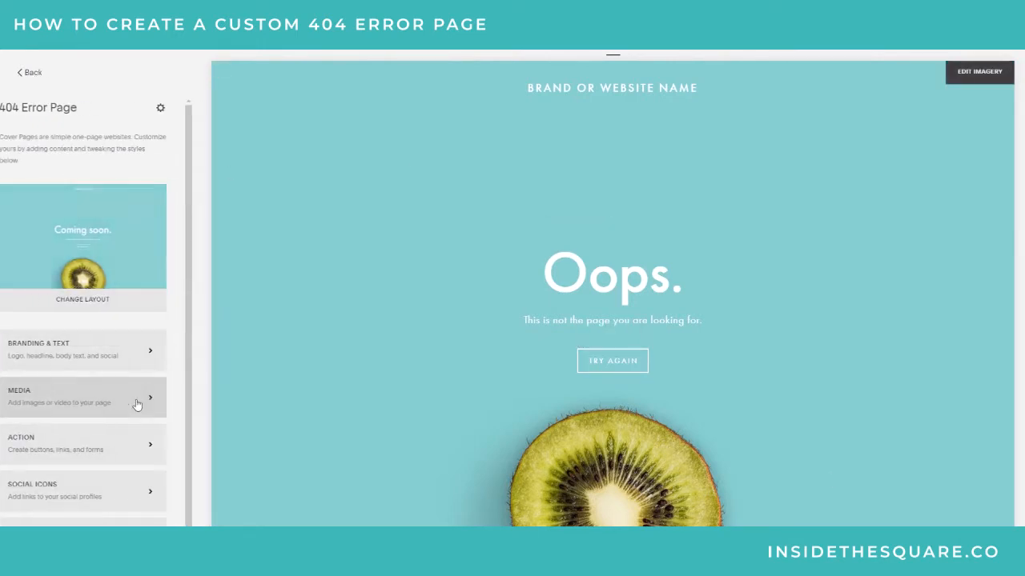
Step: Replace the kiwi background with the stormtrooper photo in the Media settings
left_click(83, 397)
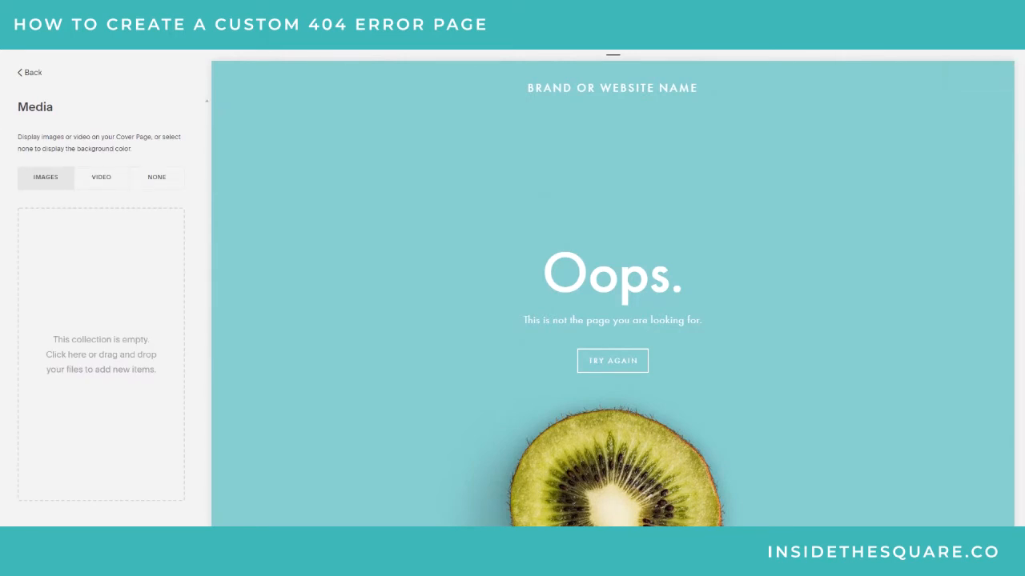
left_click(101, 352)
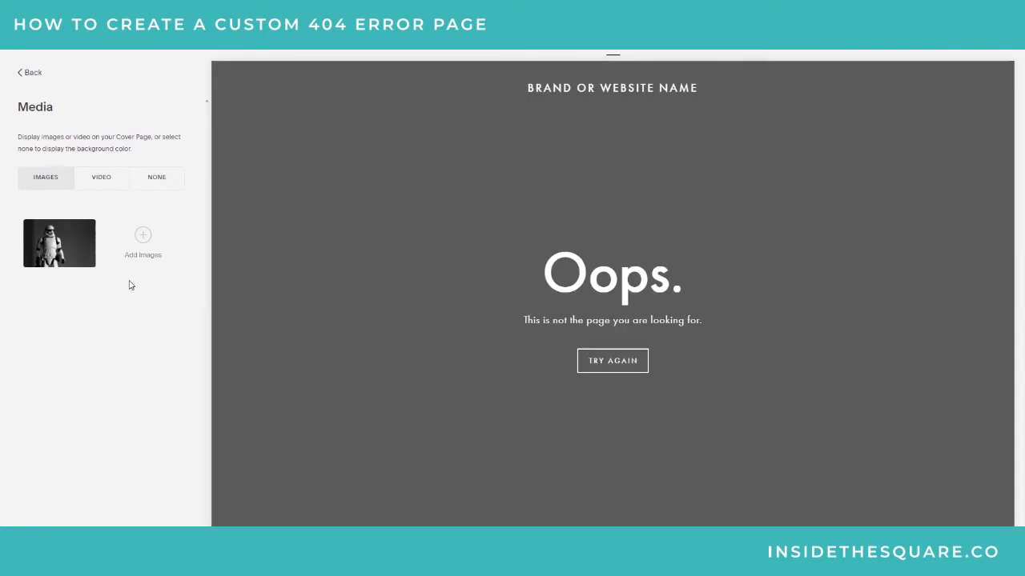
left_click(59, 243)
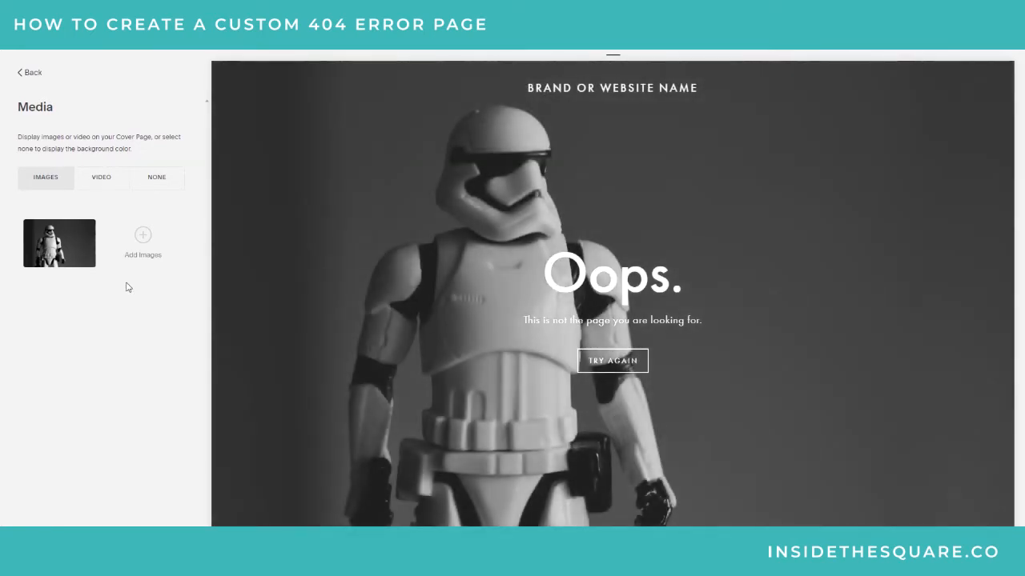
left_click(28, 72)
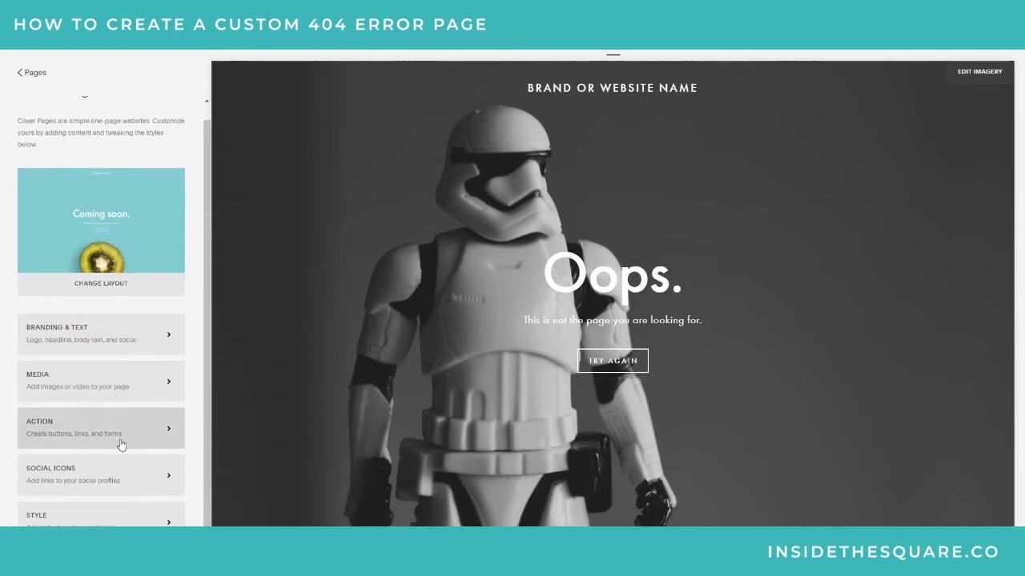
mouse_move(105, 422)
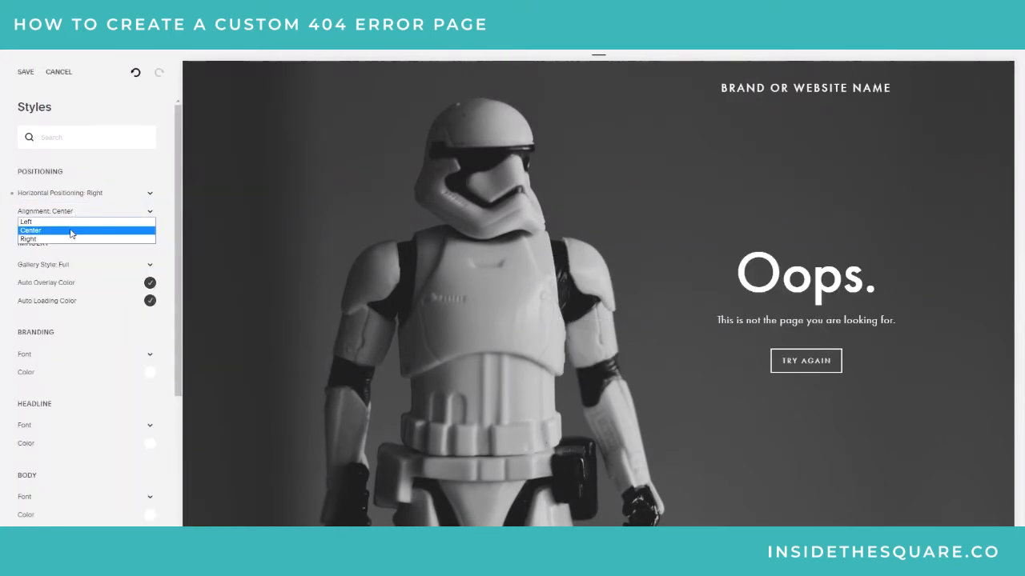
Step: Centre-align the headline, text and button within their right-side position
left_click(32, 231)
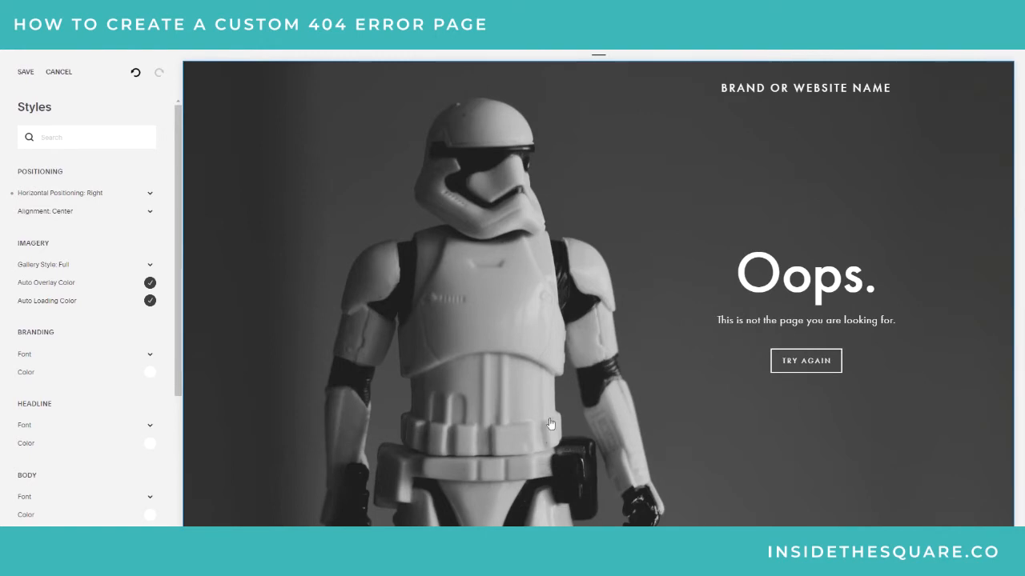
mouse_move(513, 397)
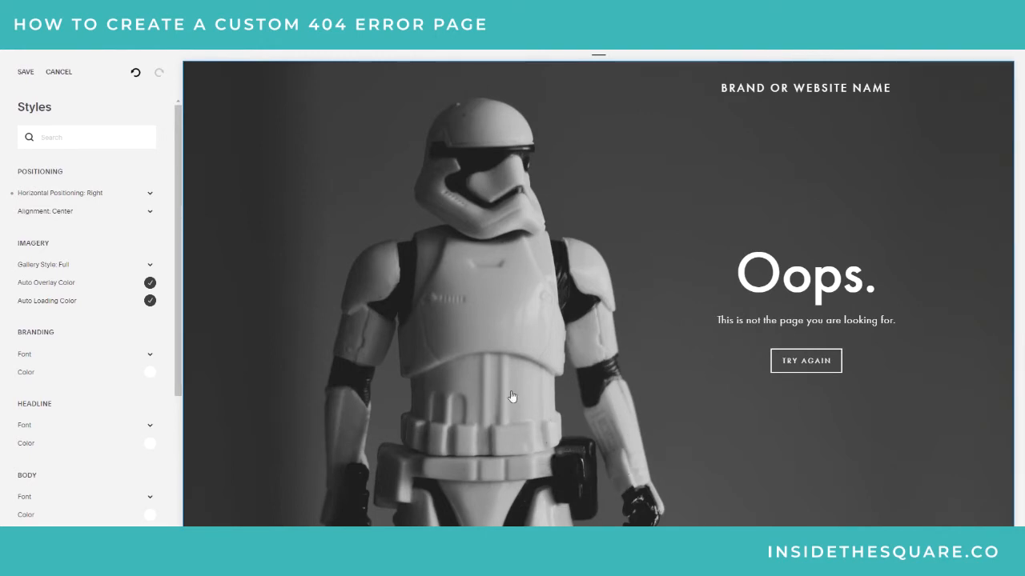
mouse_move(563, 234)
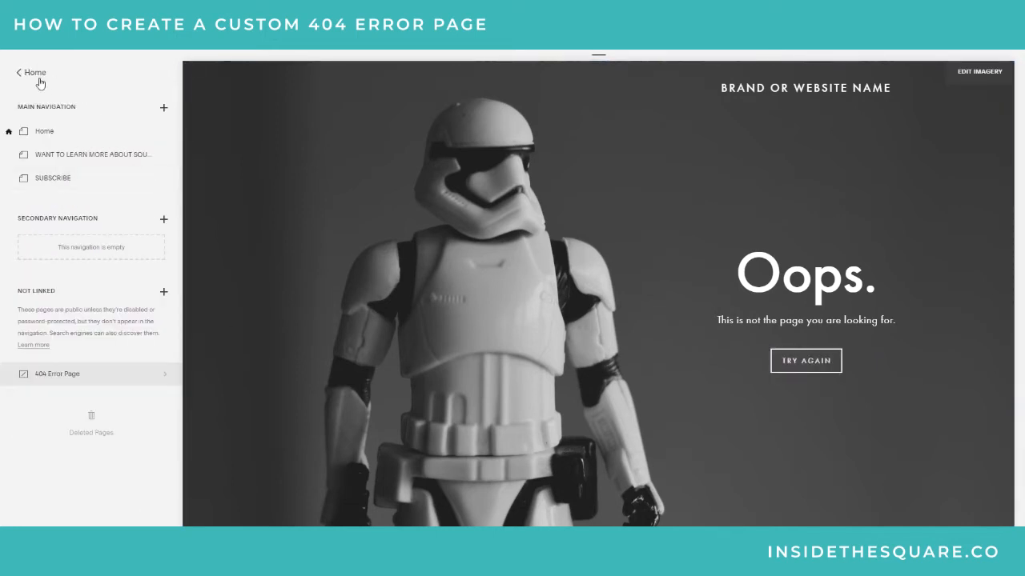
Step: Under Design > Not Found / 404 Page, choose 404 Error Page from the dropdown and save
left_click(32, 72)
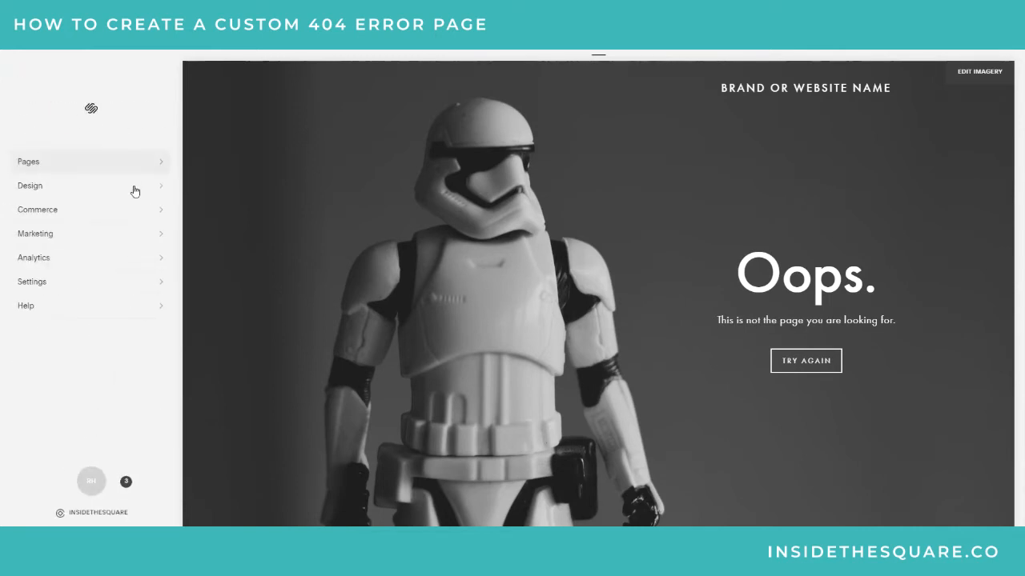
mouse_move(106, 187)
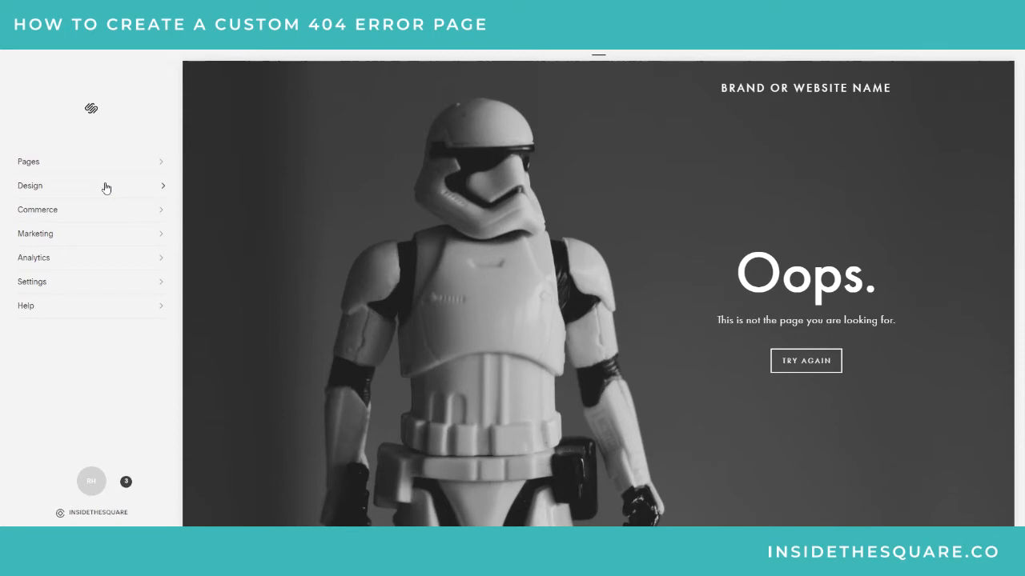
left_click(29, 186)
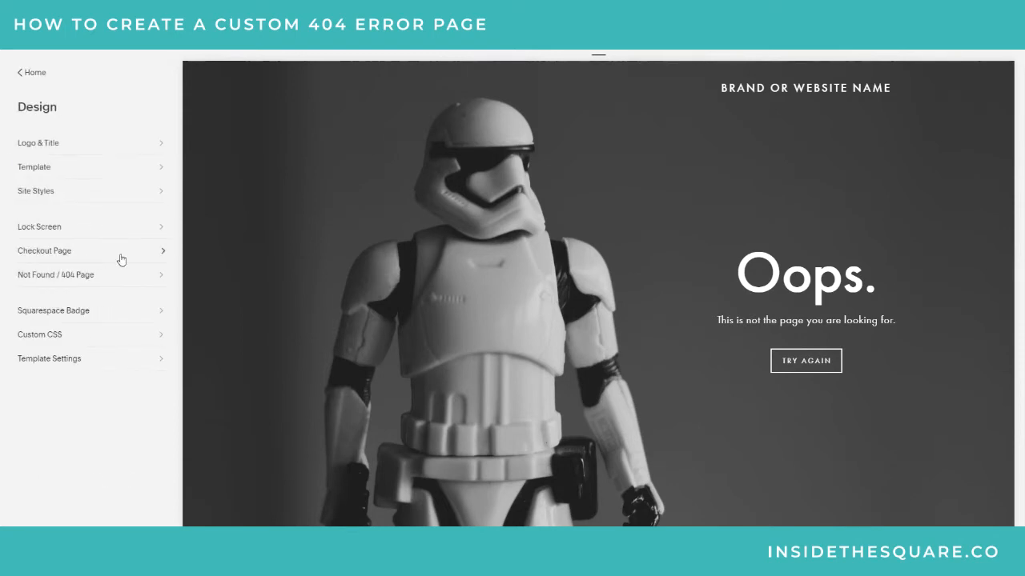
mouse_move(56, 280)
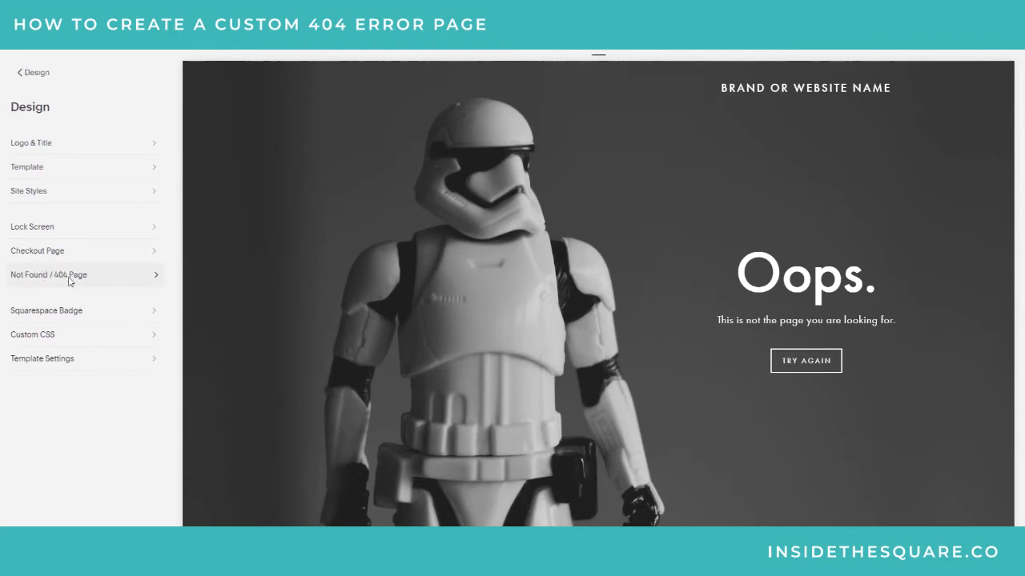
left_click(48, 275)
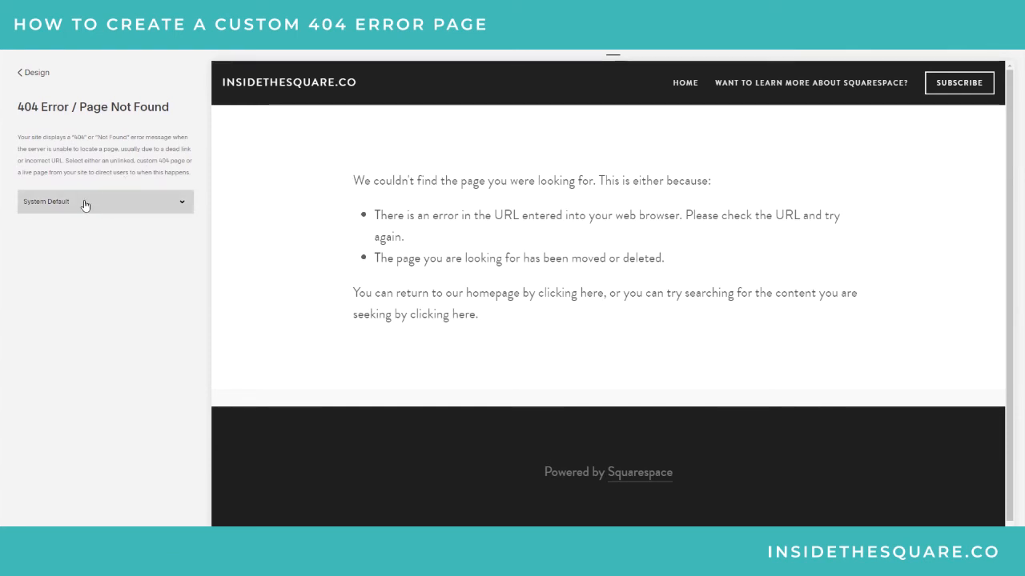
left_click(104, 202)
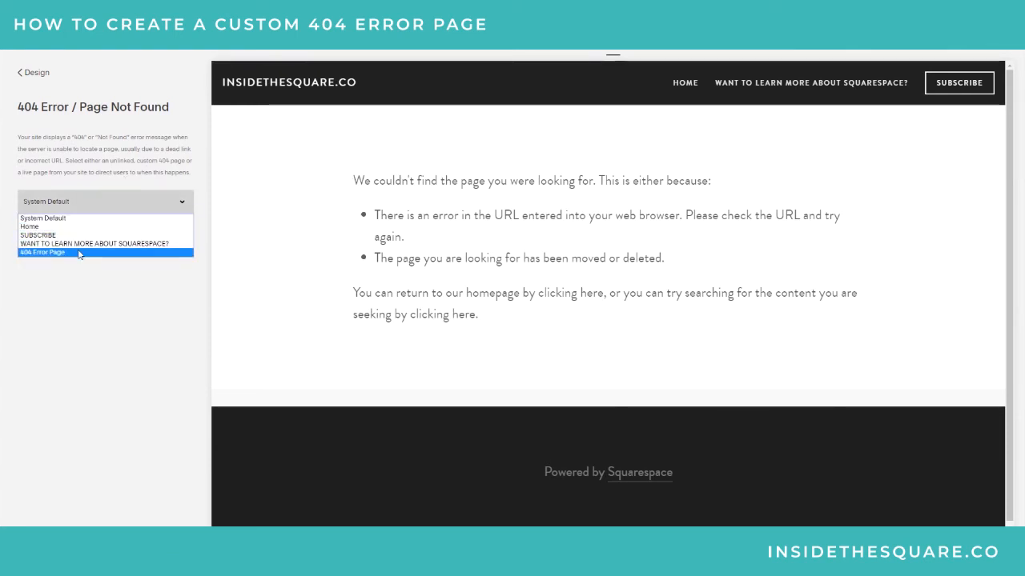
left_click(44, 252)
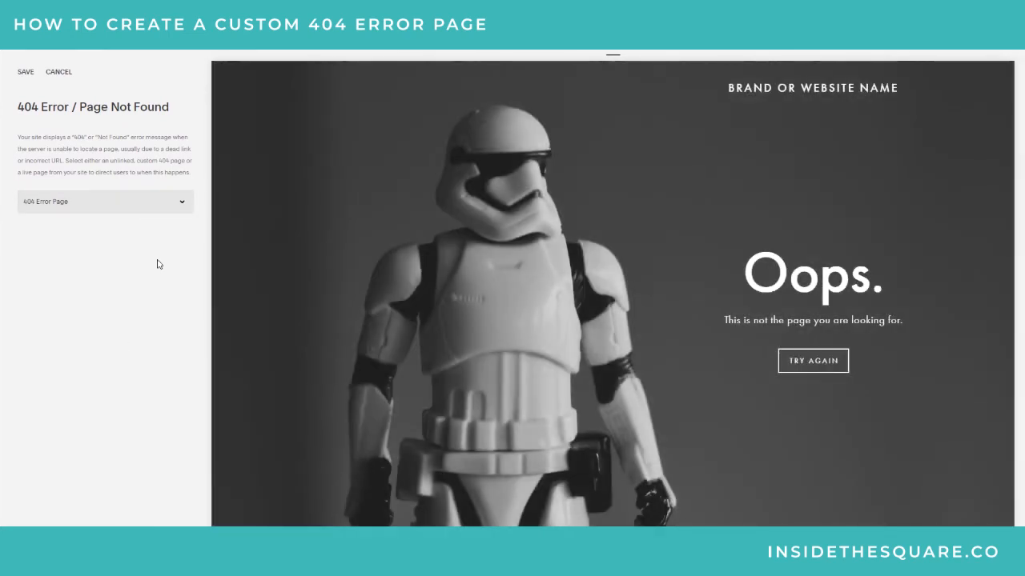
mouse_move(26, 76)
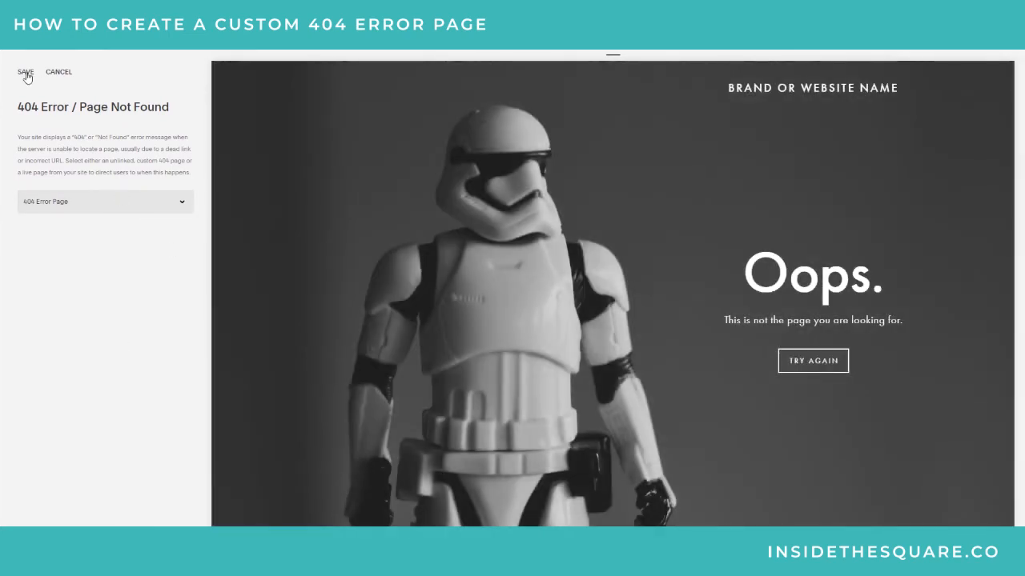
left_click(26, 73)
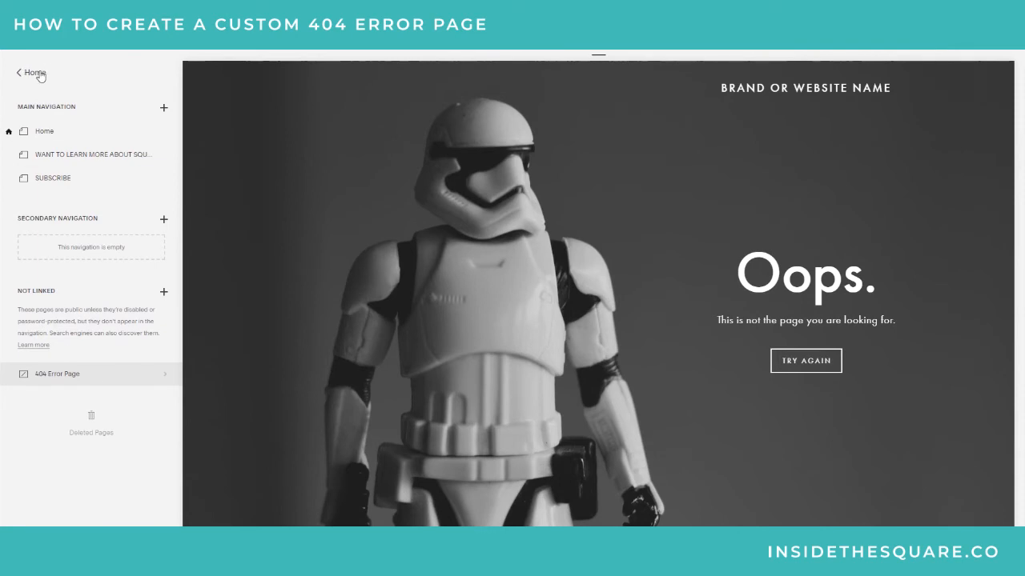
Step: Recheck that the Not Found / 404 Page setting shows 404 Error Page, then return to Design
left_click(30, 72)
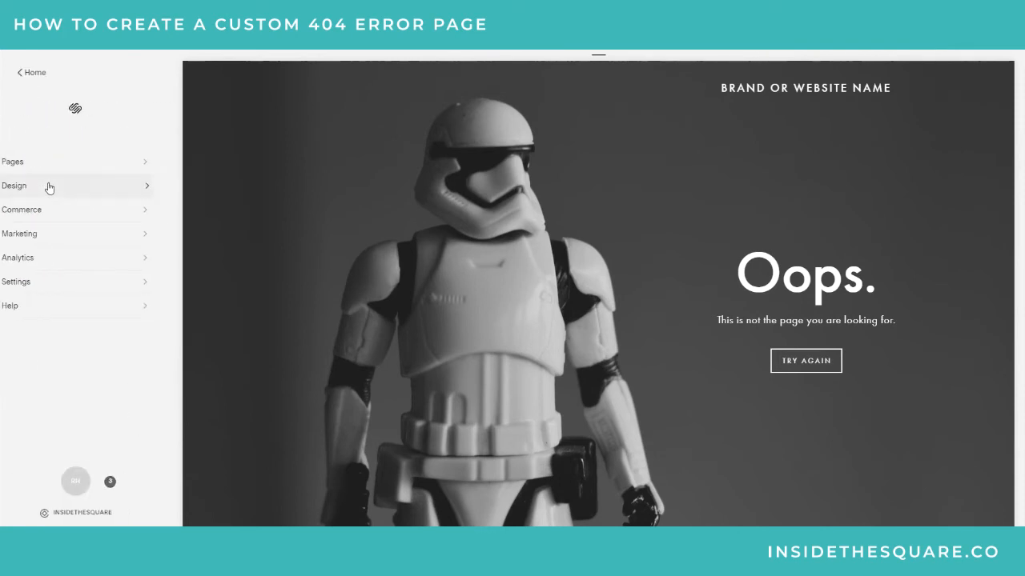
left_click(13, 185)
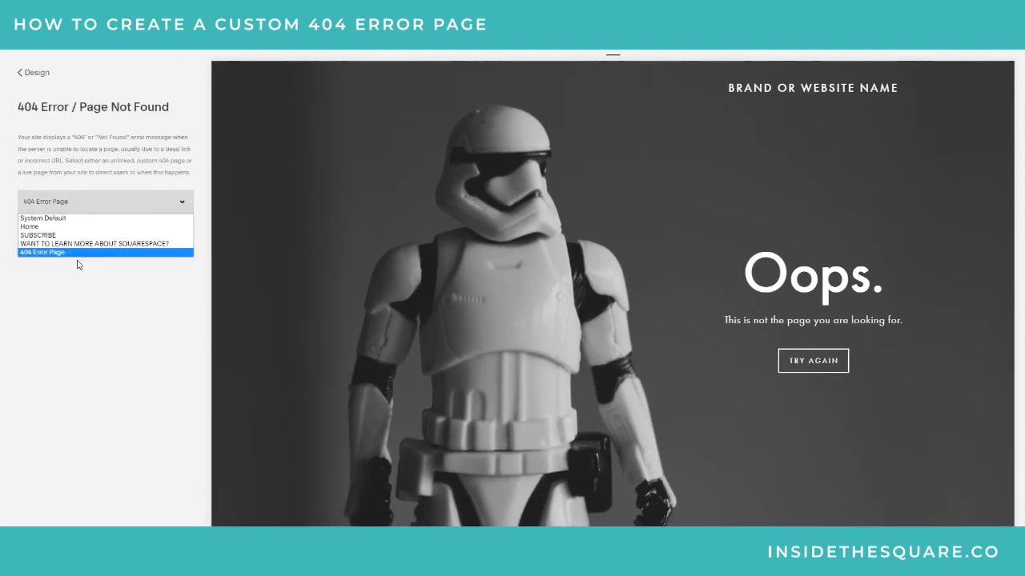
left_click(42, 251)
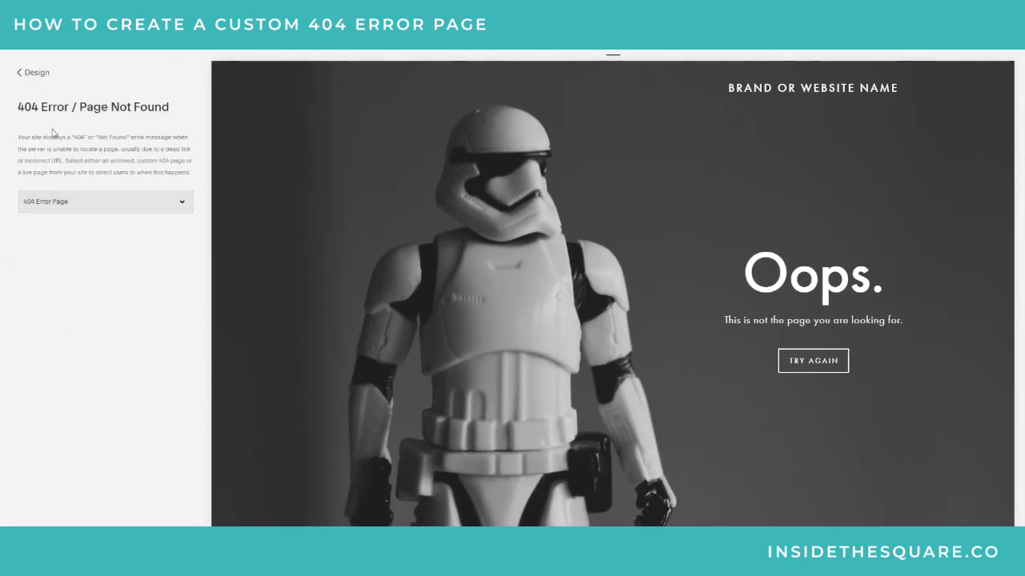
left_click(34, 72)
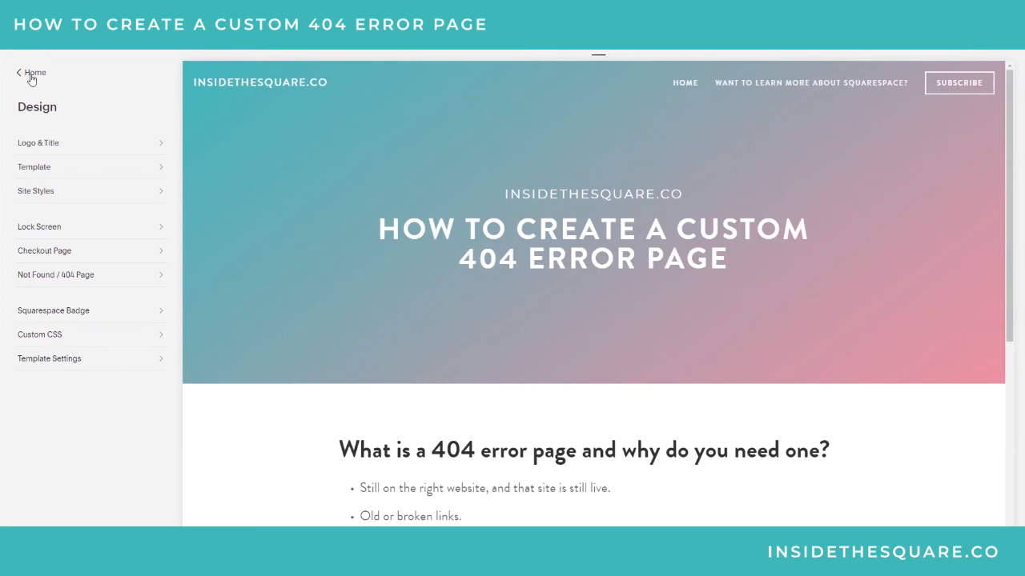